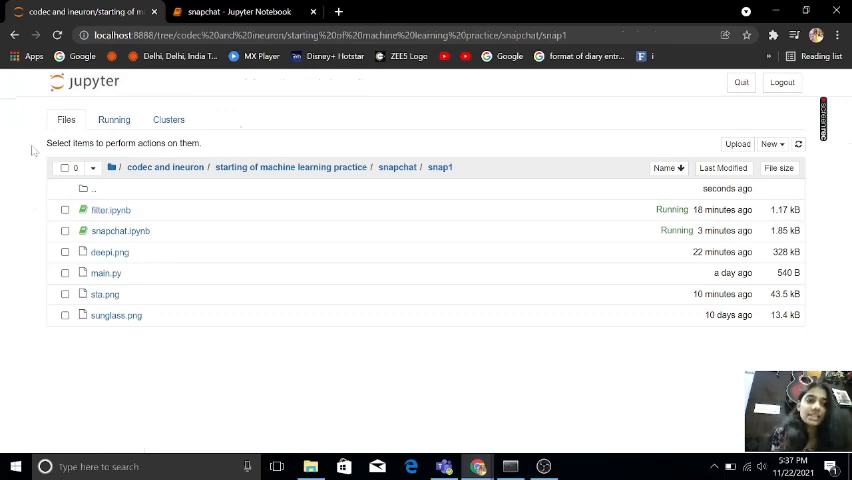
mouse_move(110, 252)
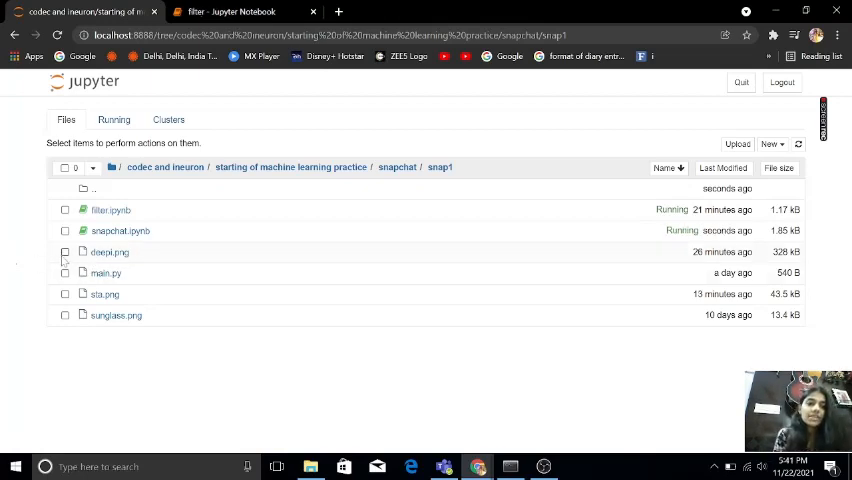
Tick deepi.png in the snap1 file list, clear it, and switch to the filter notebook.
left_click(64, 252)
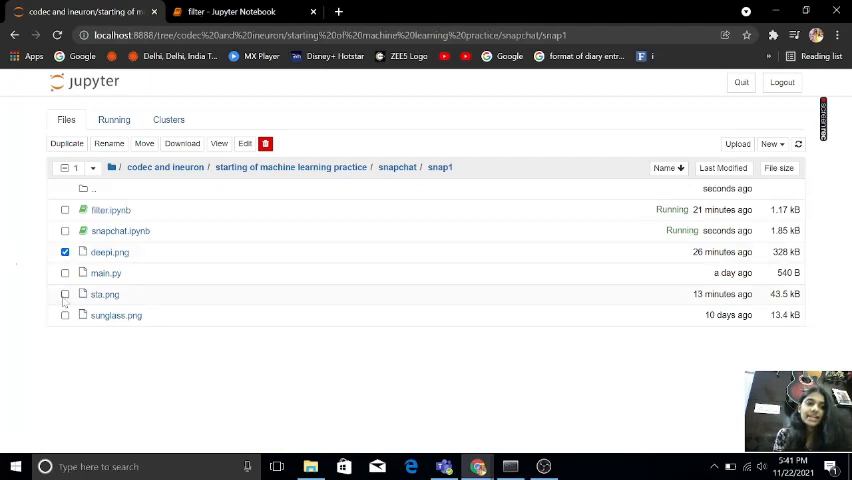
left_click(64, 294)
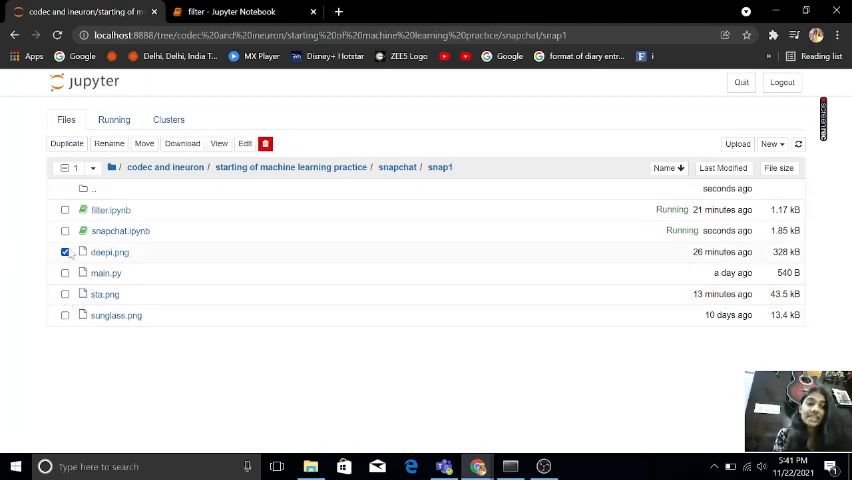
left_click(64, 252)
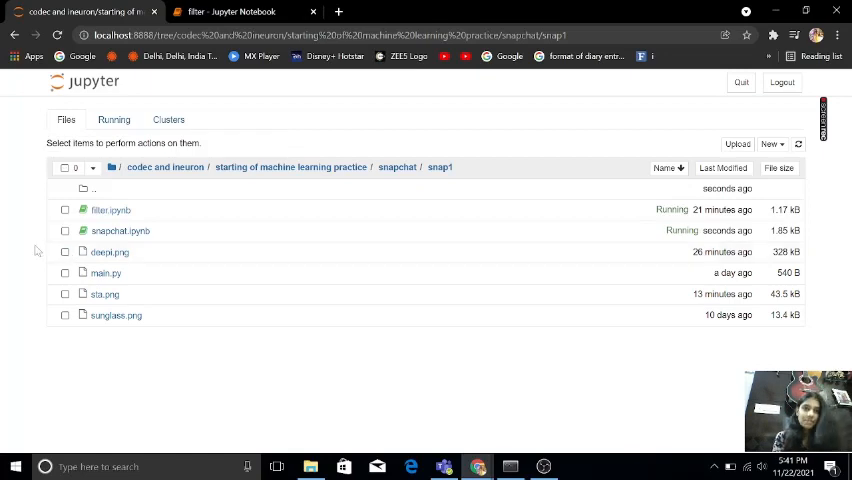
left_click(240, 12)
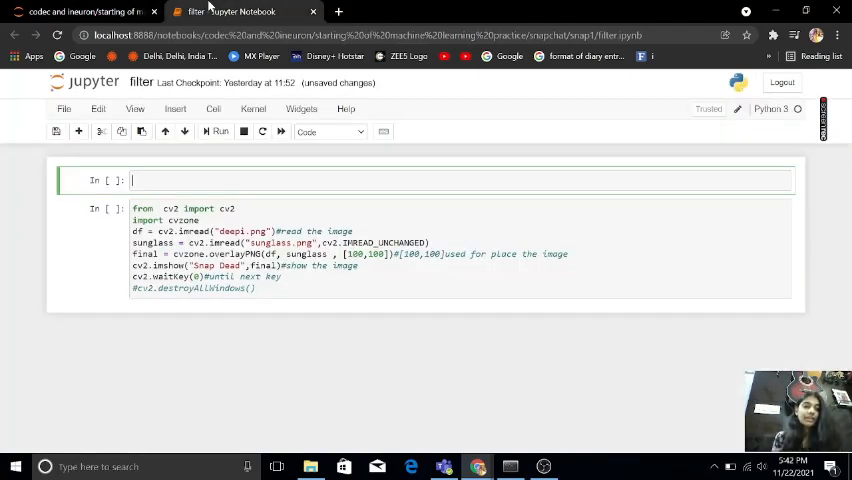
Write the import line 'from cv2 import cv2' in the filter notebook's first cell.
type("from")
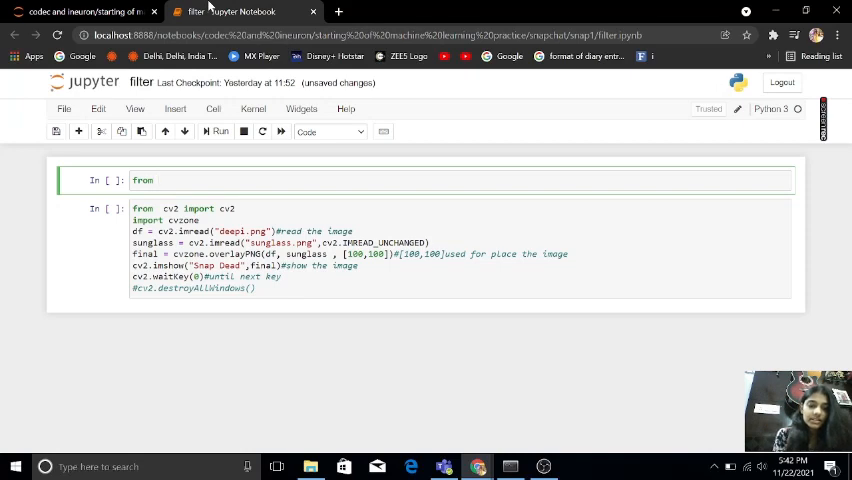
type("cv2 impor")
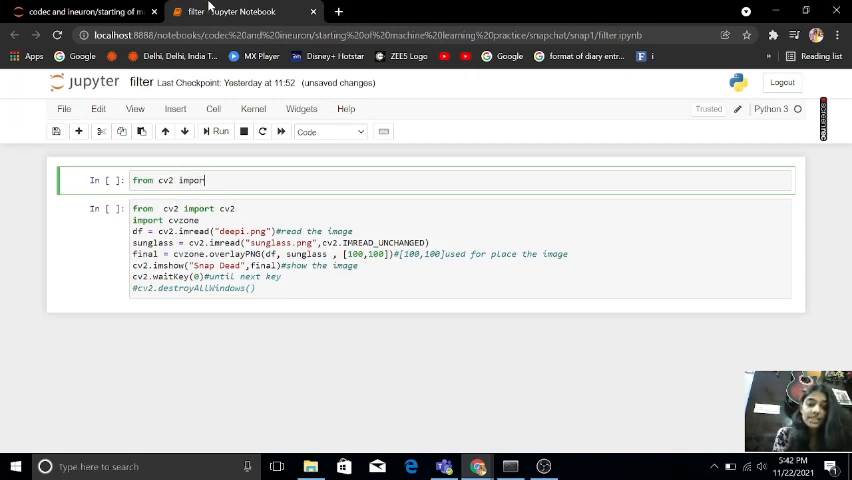
type("cv2")
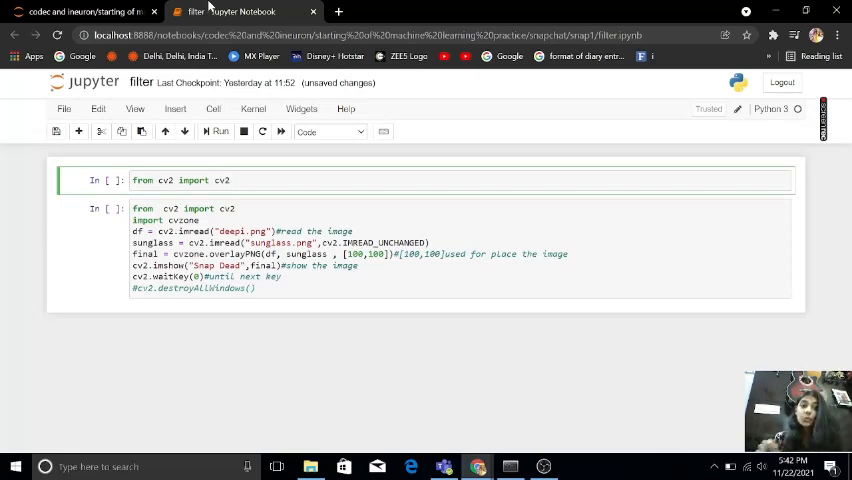
left_click(230, 180)
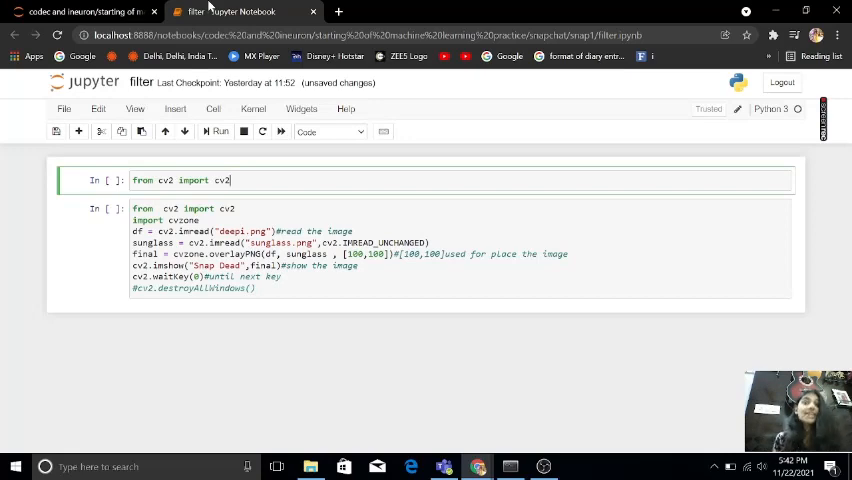
type("impo")
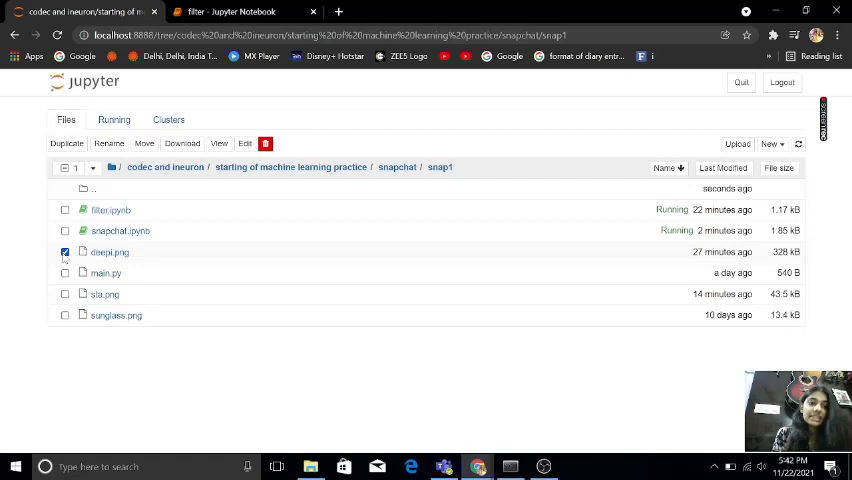
Add df=cv2.imread("deepi.png") below the import in the first cell.
left_click(64, 252)
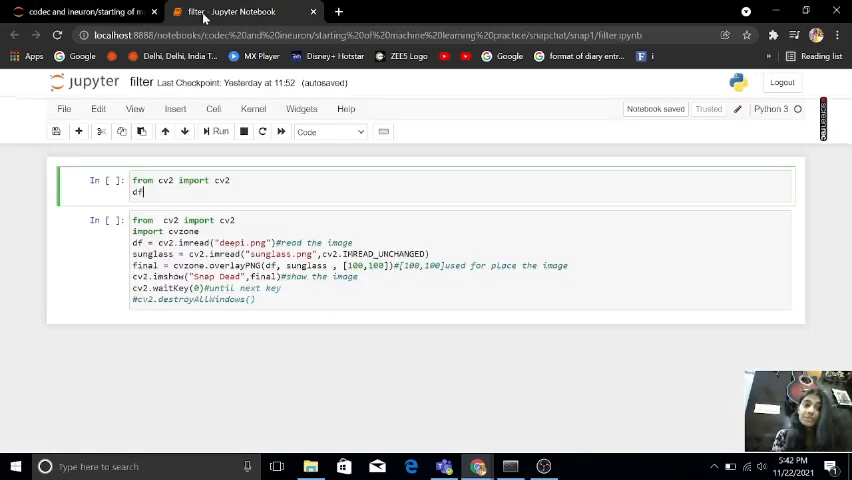
type("=")
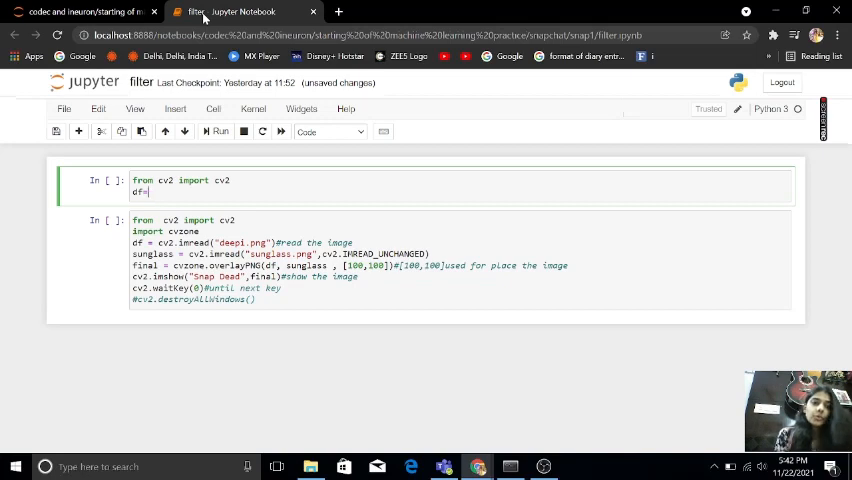
type("cv22")
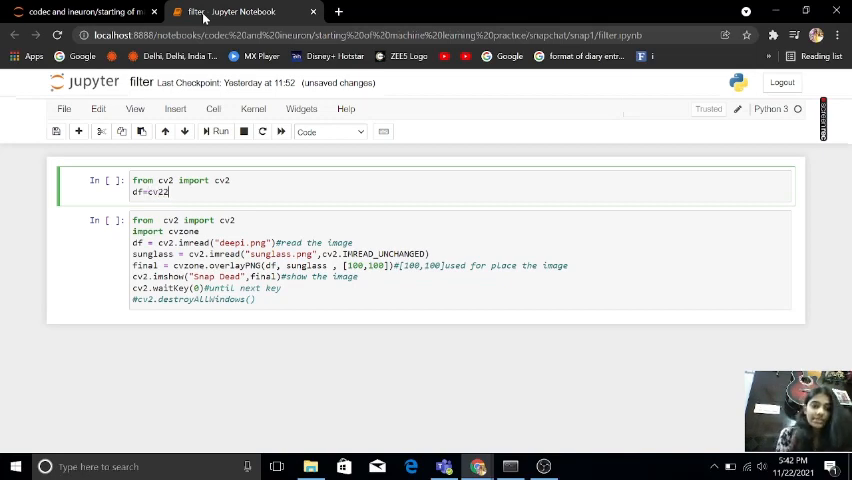
type(".imre")
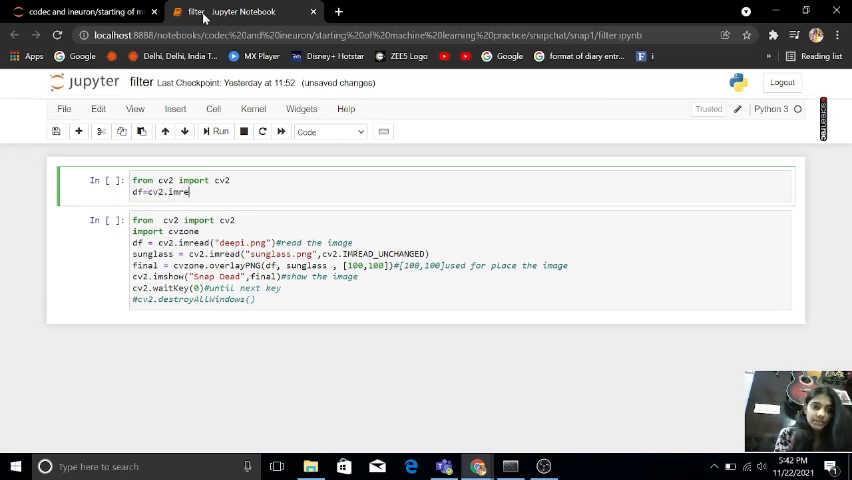
type("ad(\"deepi.png")
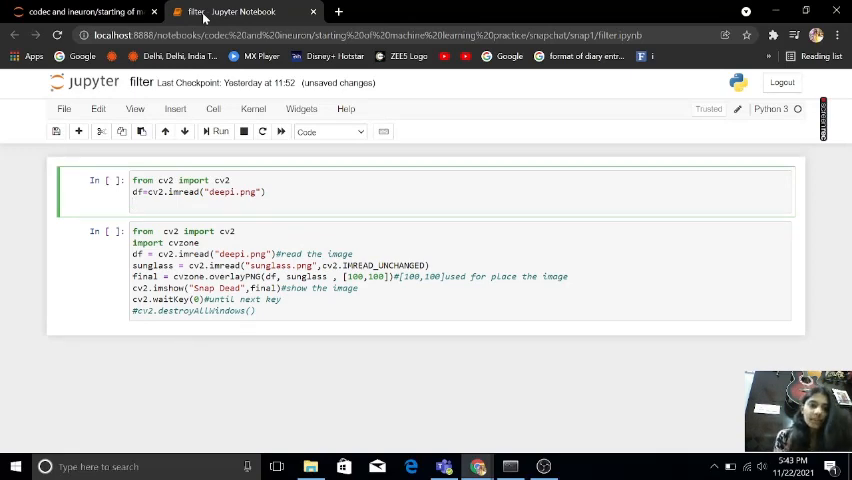
Start a cv2.imshow line, trim it back, and run the first cell.
type("cv2.")
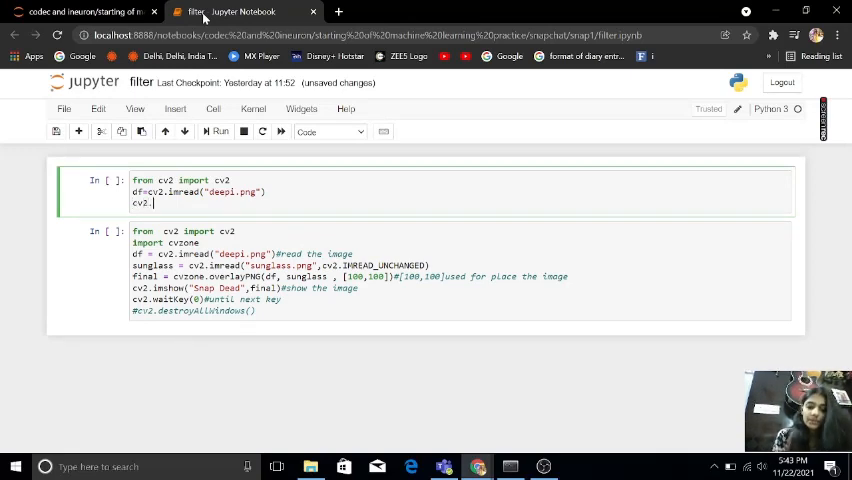
type("imshow")
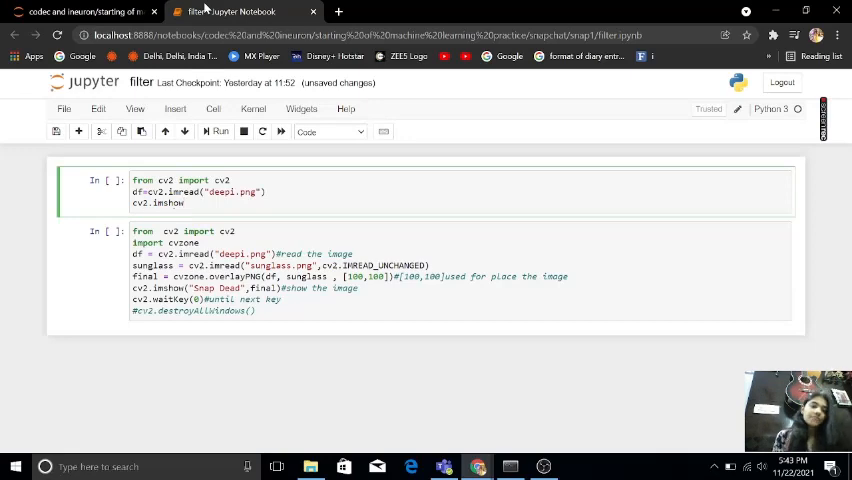
key("Backspace")
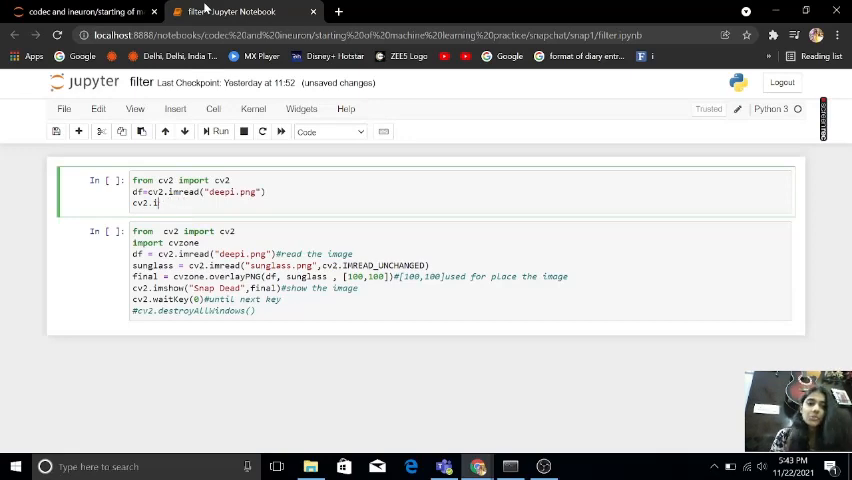
key("Backspace")
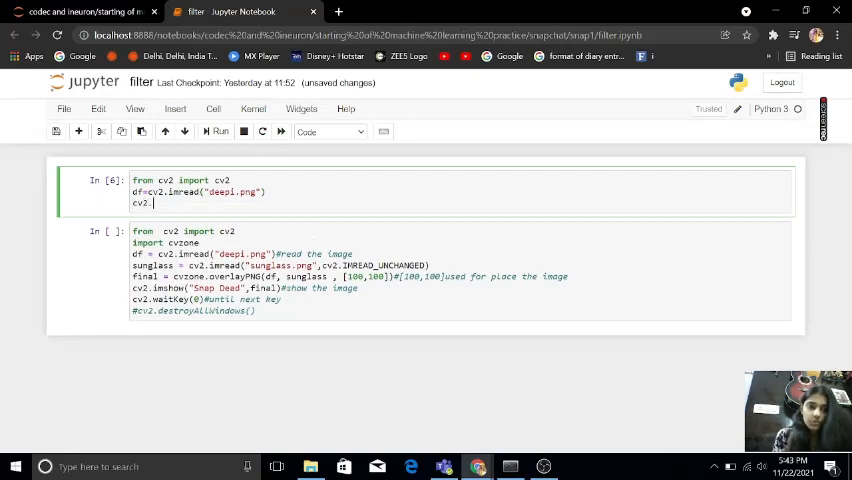
Complete the cell with cv2.imshow("Snap Dead",df) and cv2.waitKey(0).
type("imshow")
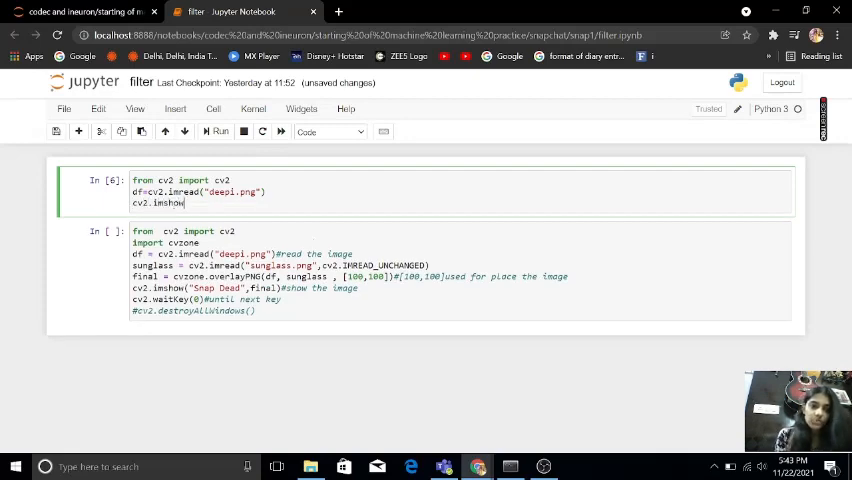
type("()")
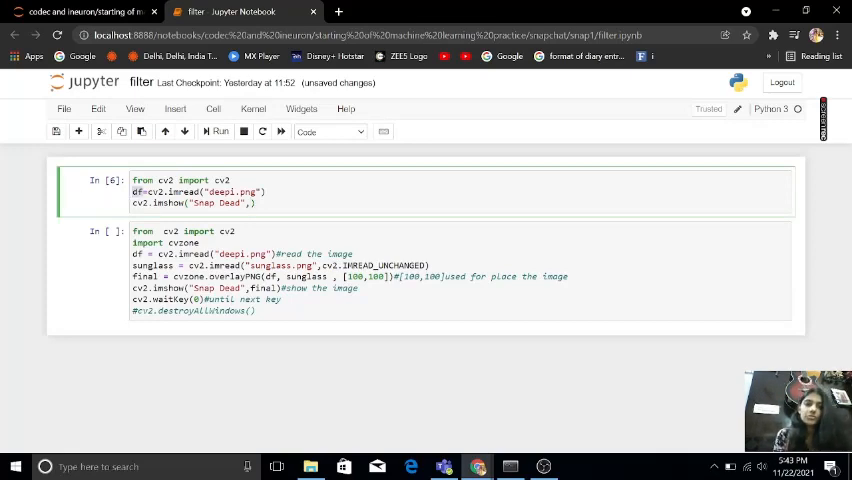
type("df")
type("cv2.waitKe")
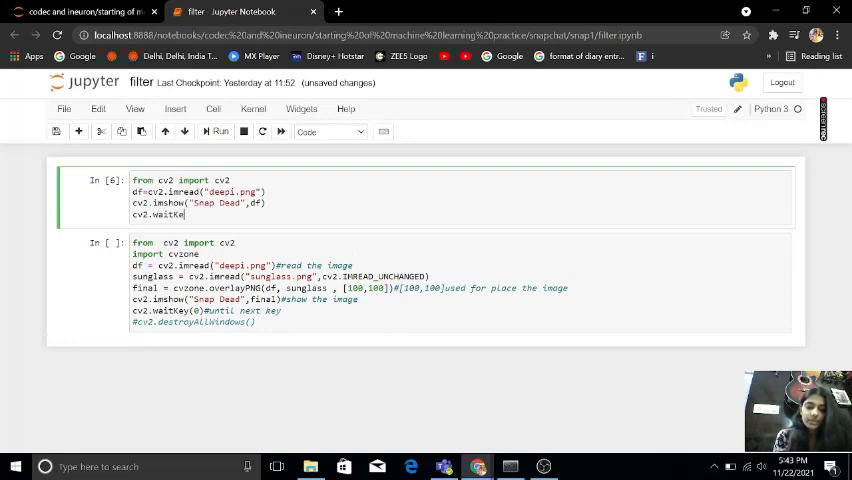
type("y(0)")
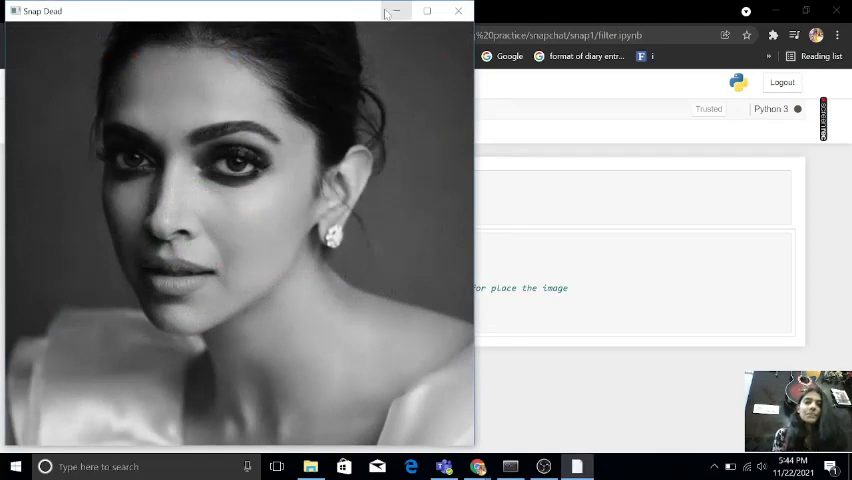
mouse_move(392, 12)
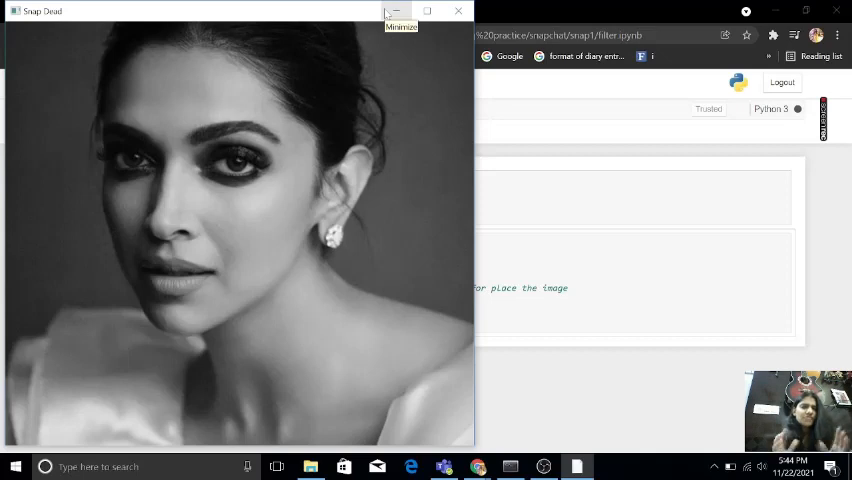
Minimize the Snap Dead window showing the grayscale portrait.
left_click(396, 12)
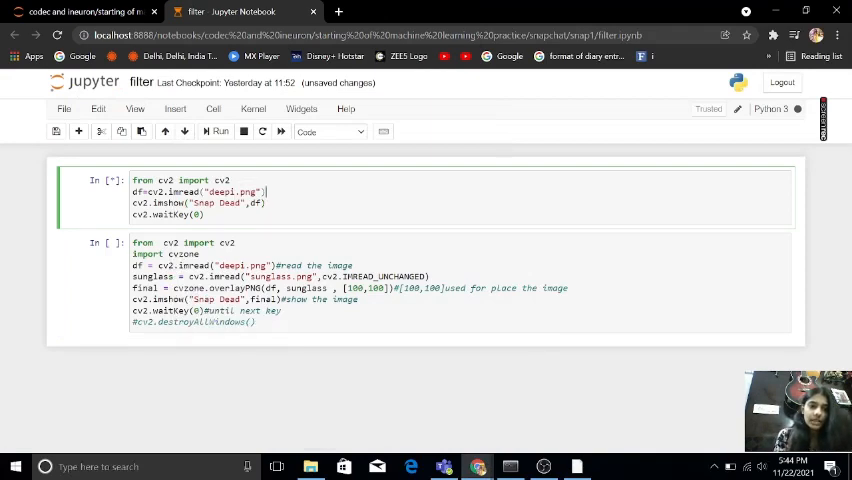
Begin a sunglass=cv2.imread("") line in the first cell and check the snap1 file names.
key("enter")
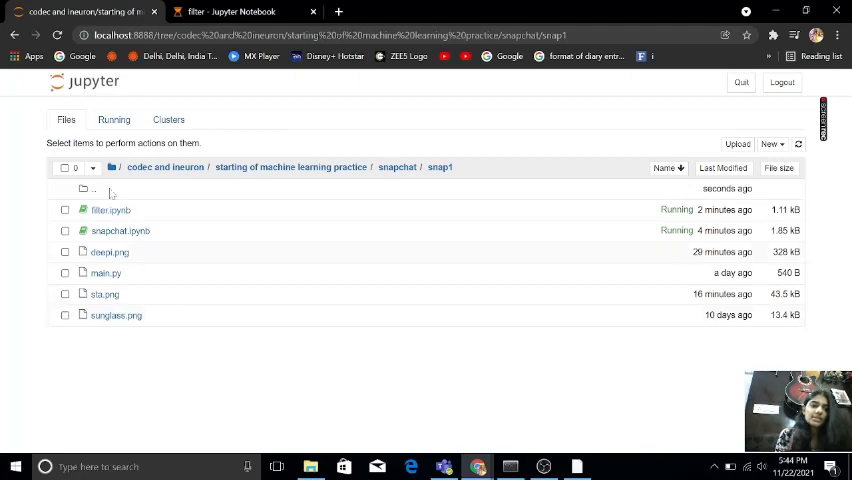
left_click(244, 12)
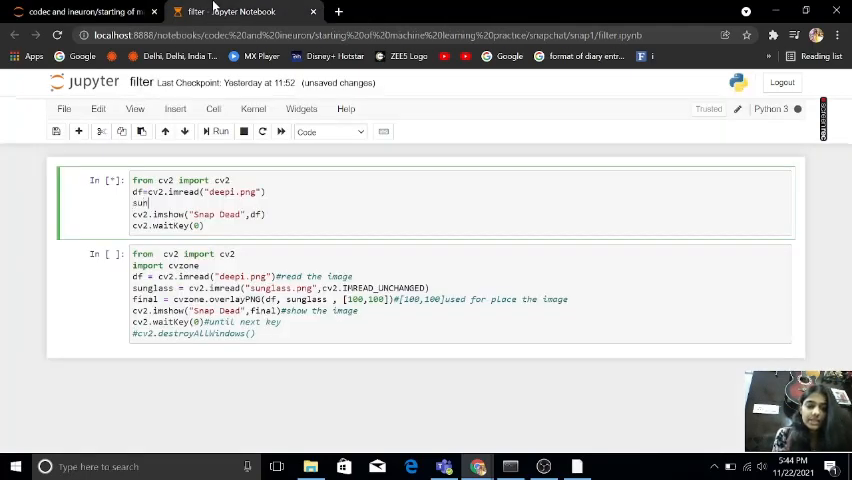
type("glass=")
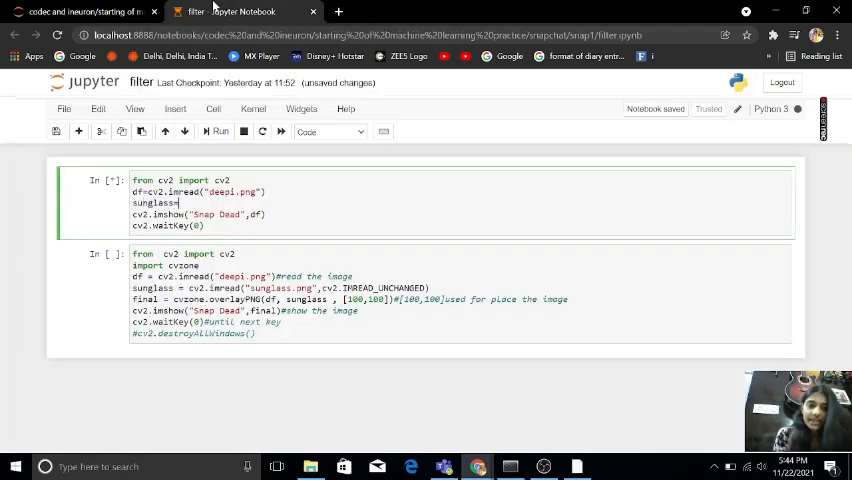
type("cv2.")
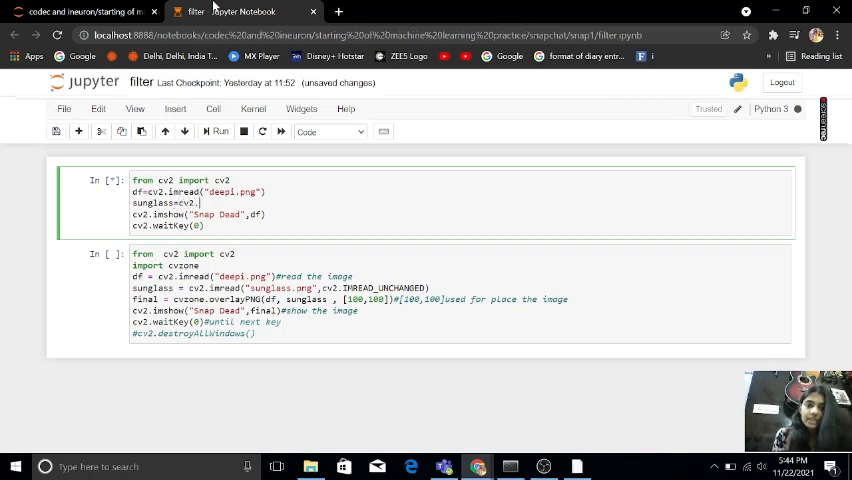
type("()")
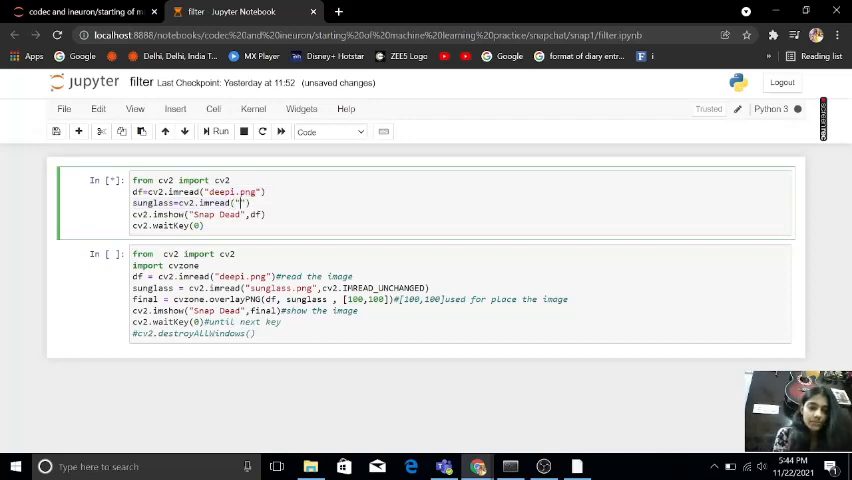
type("sun")
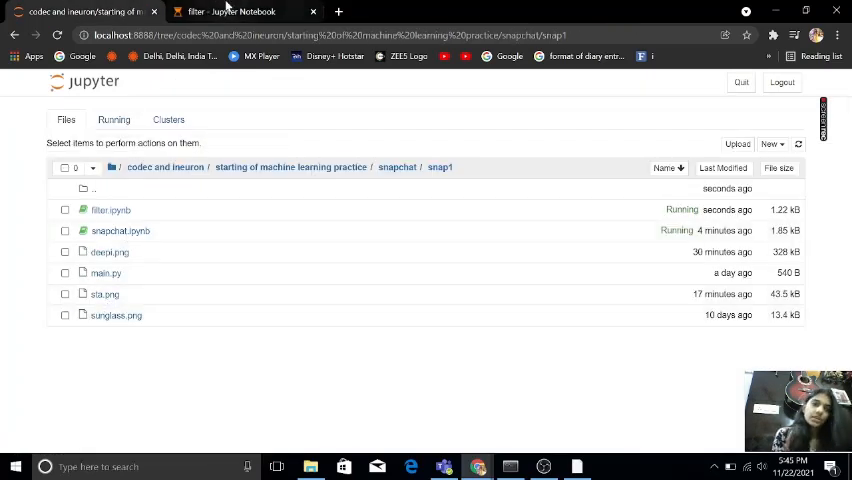
Complete the line as cv2.imread("sunglass.png",cv2.IMREAD_UNCHANGED).
left_click(112, 208)
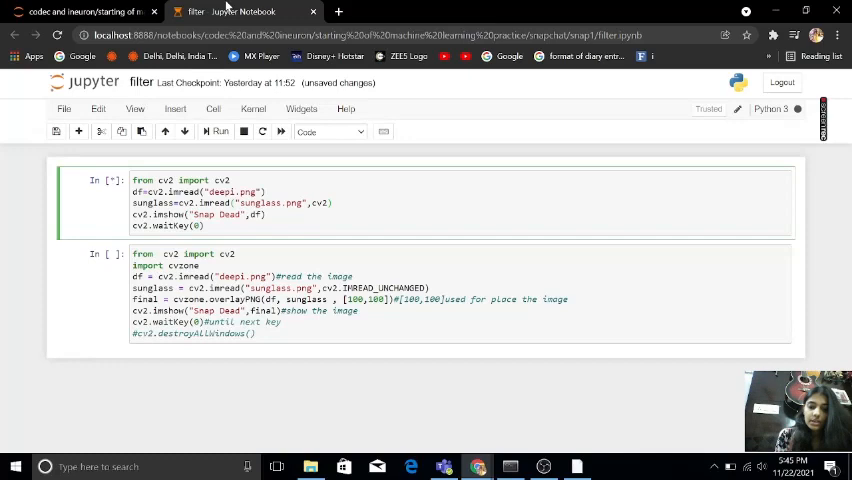
type("IMREAD_UNCHANGED")
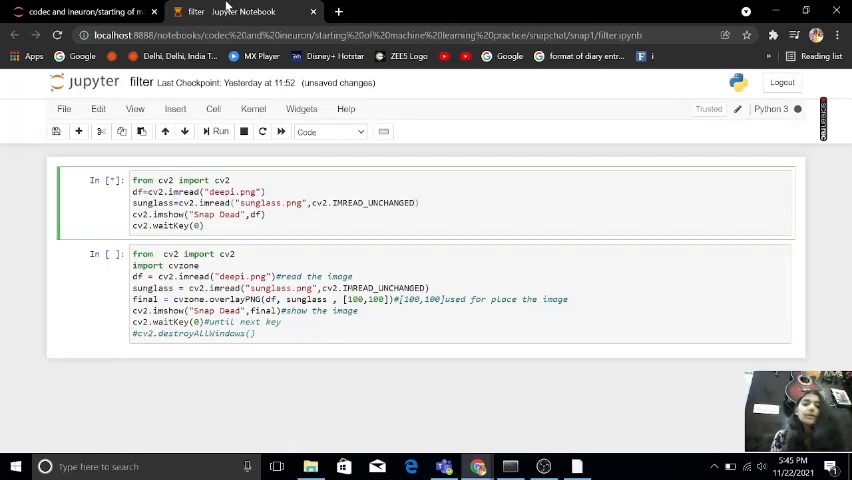
Add 'import cvzone' and a df2=cvzone line, then insert an empty cell above.
left_click(416, 202)
type("df=")
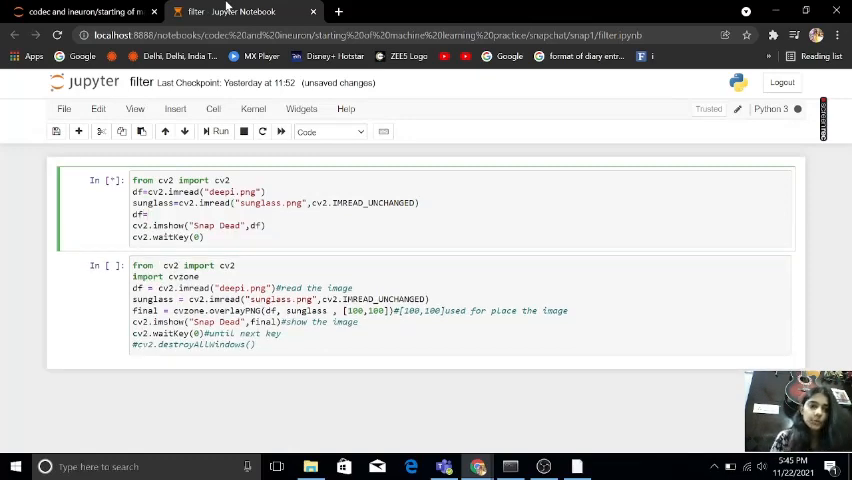
type("2")
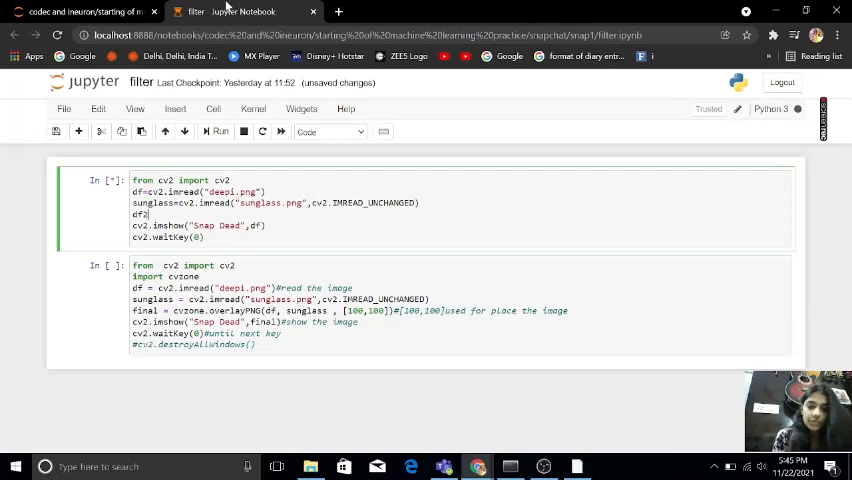
type("c")
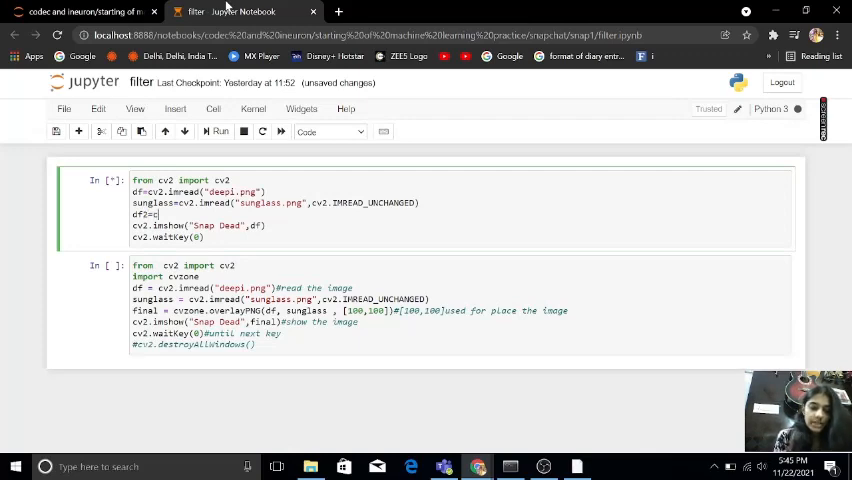
type("vzone")
type("import")
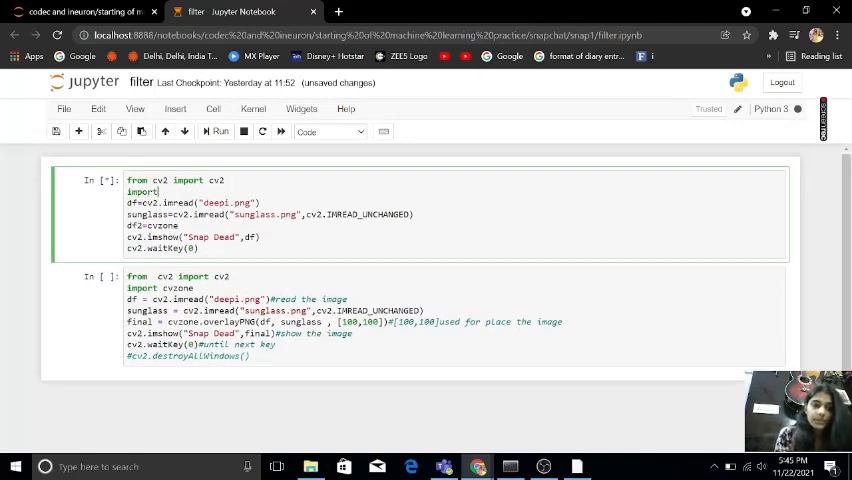
type("cvzone")
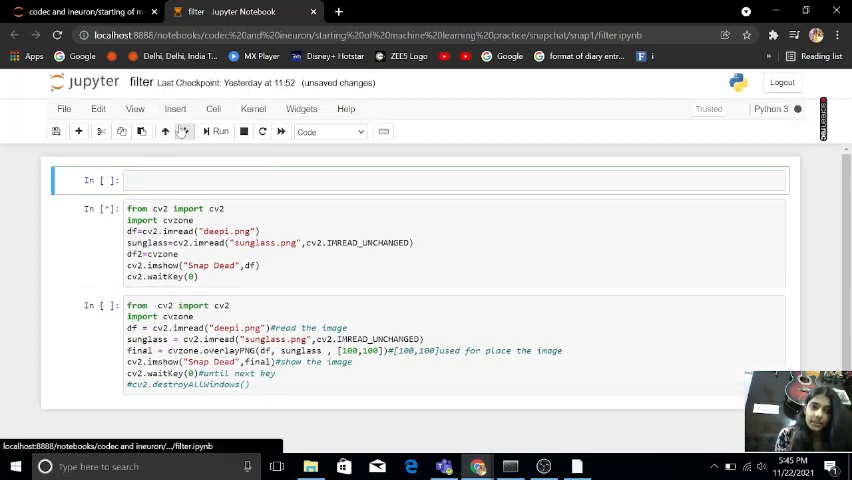
Run pip install cvzone in the new top cell; dependencies report already satisfied.
type("p")
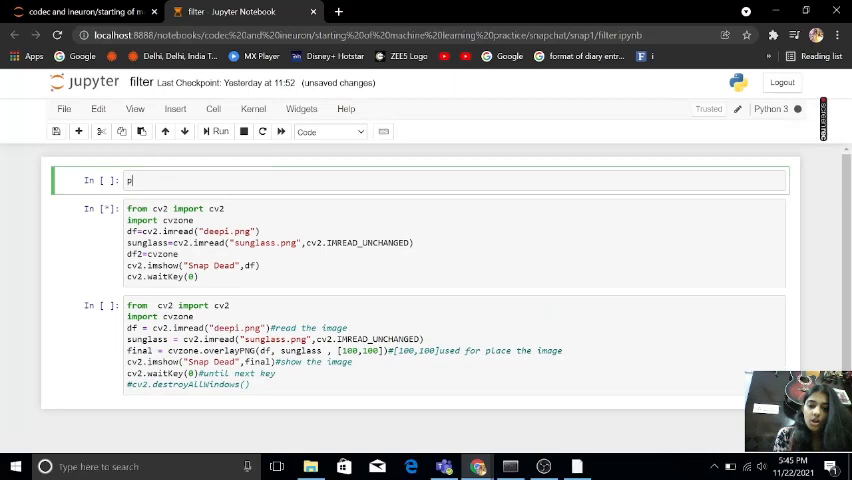
type("ip install1")
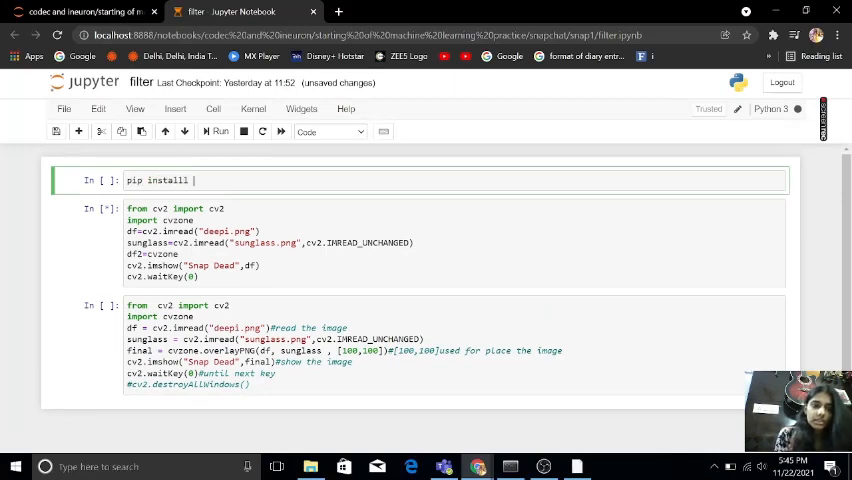
type("cvzone")
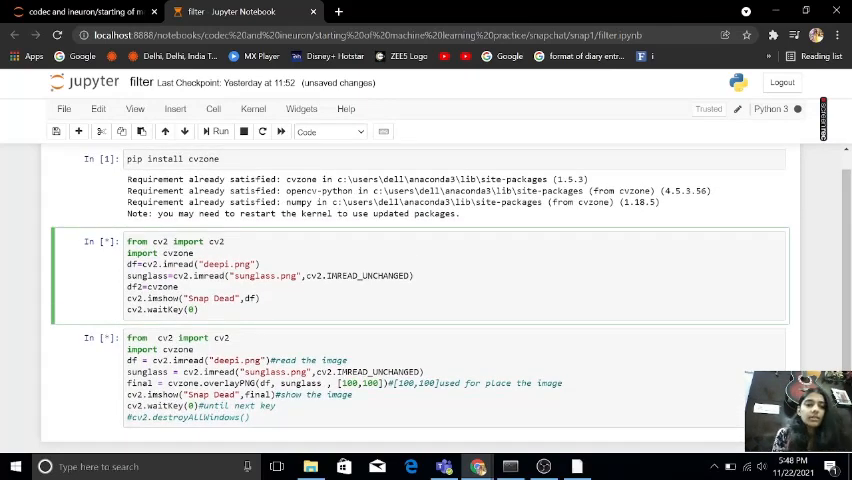
Make df2=cvzone.overlayPNG(df,sunglass), show df2, and run the cell.
key("ctrl+s")
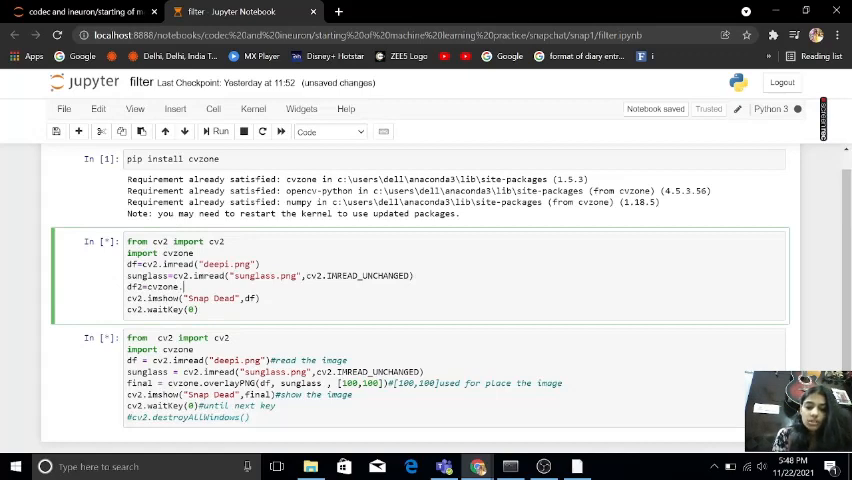
type("overlayPNG(")
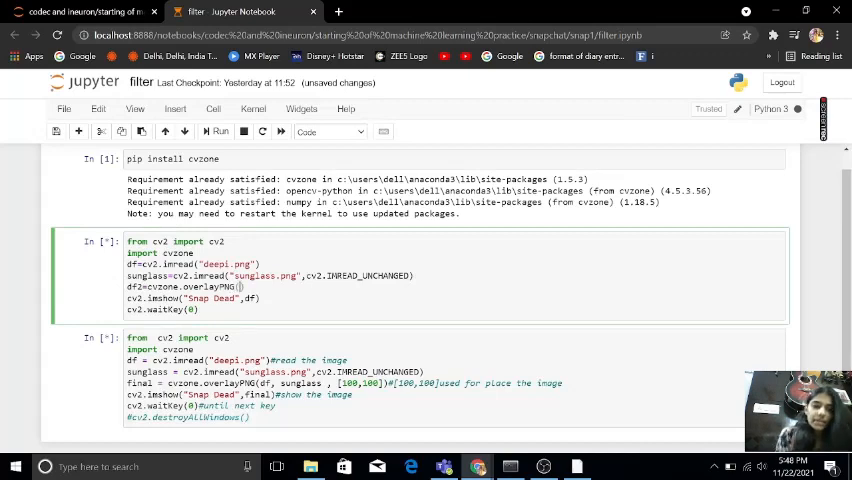
type("df2,")
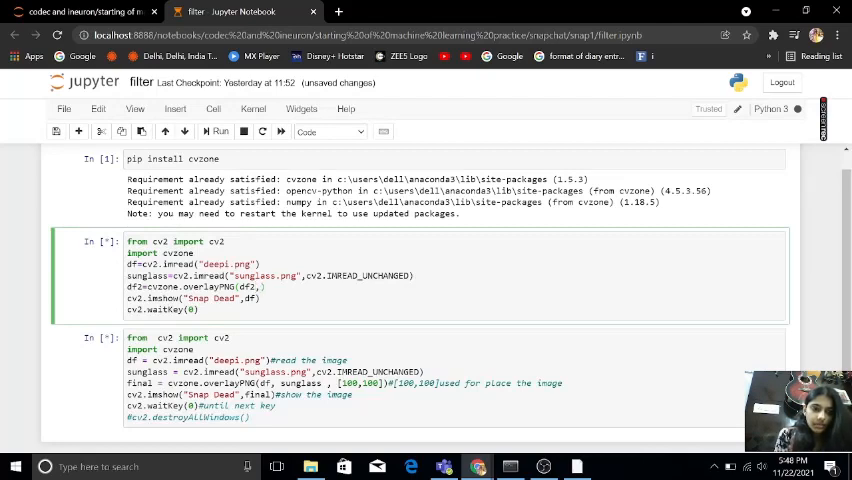
type("sungla")
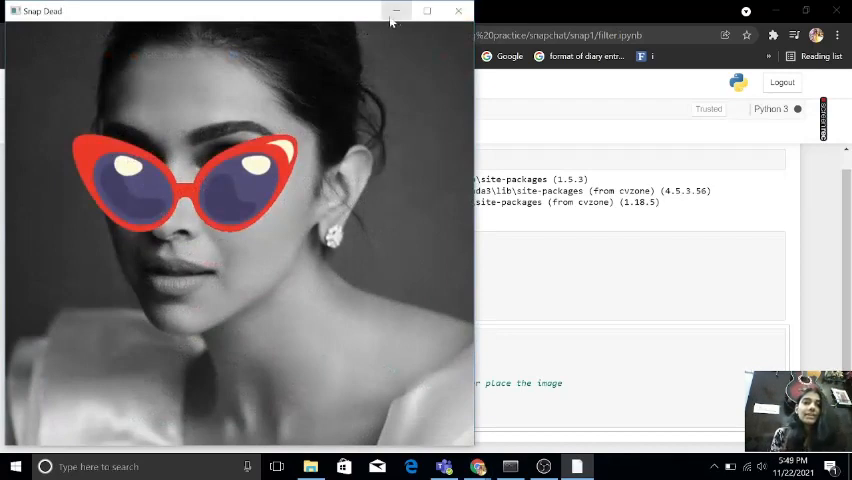
mouse_move(396, 14)
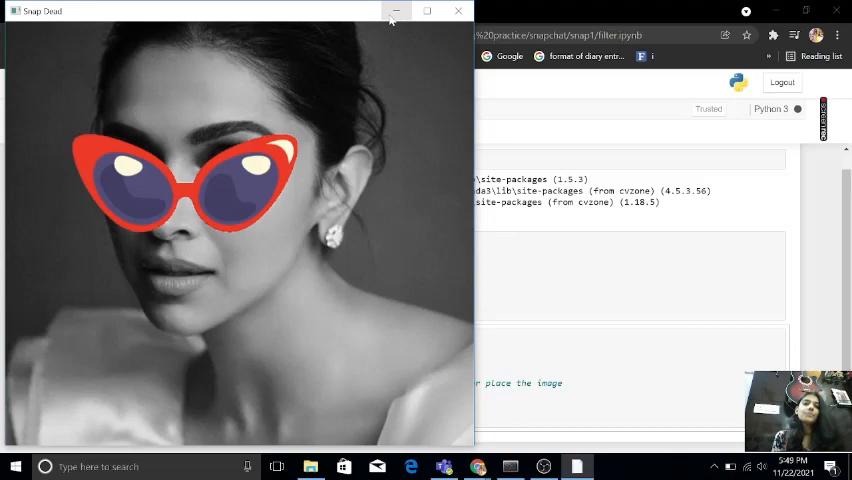
Close the sunglasses preview and change the overlay file name to sta.png.
left_click(458, 12)
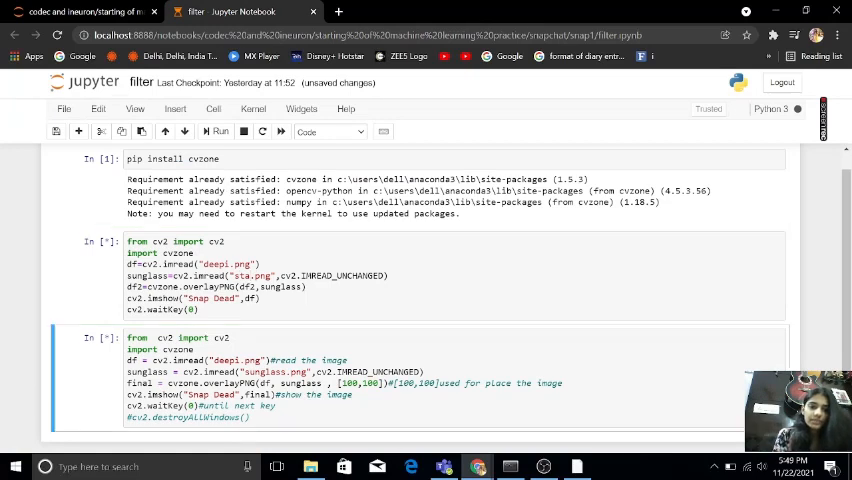
Run the cell to preview the star overlay on the grayscale portrait in Snap Dead.
left_click(220, 132)
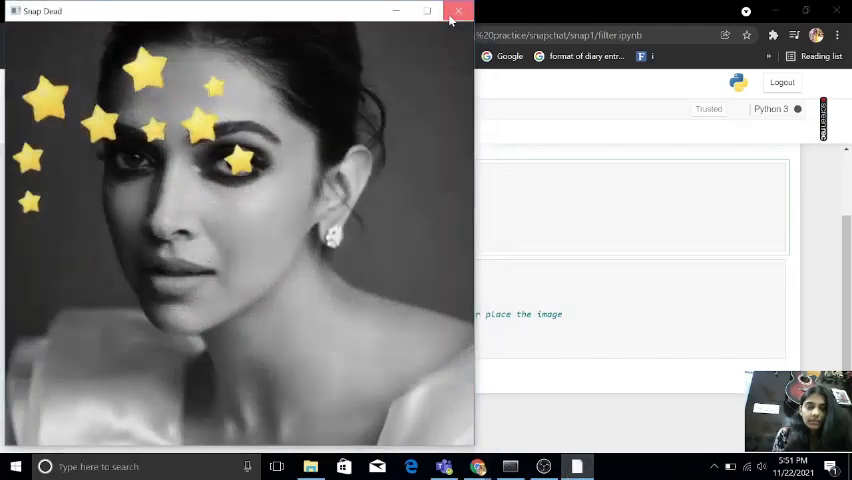
Close the previews while switching back to sunglass.png overlaid at [100,100].
left_click(458, 12)
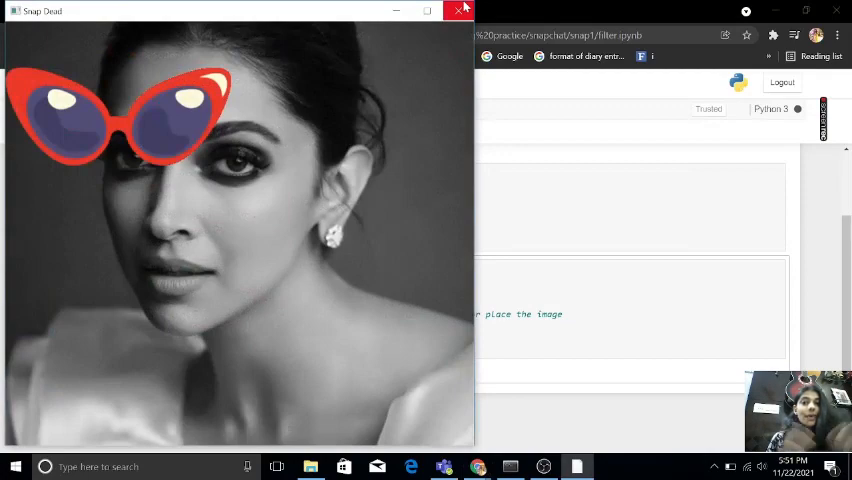
left_click(458, 10)
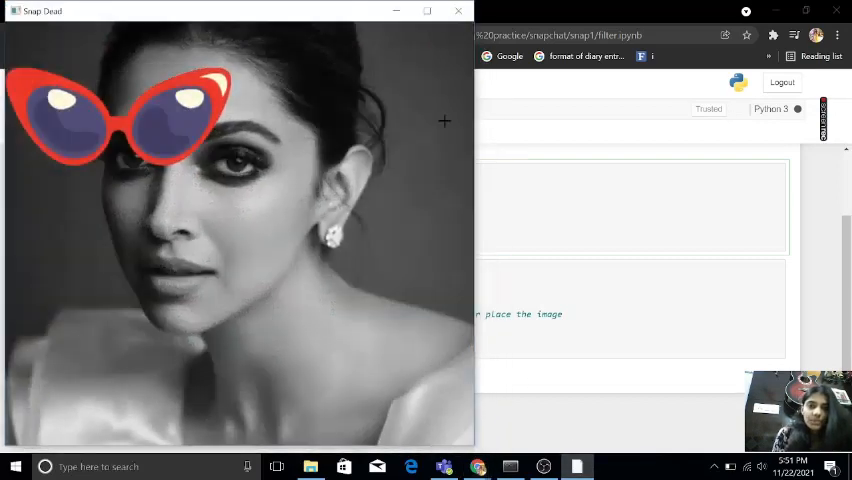
left_click(458, 12)
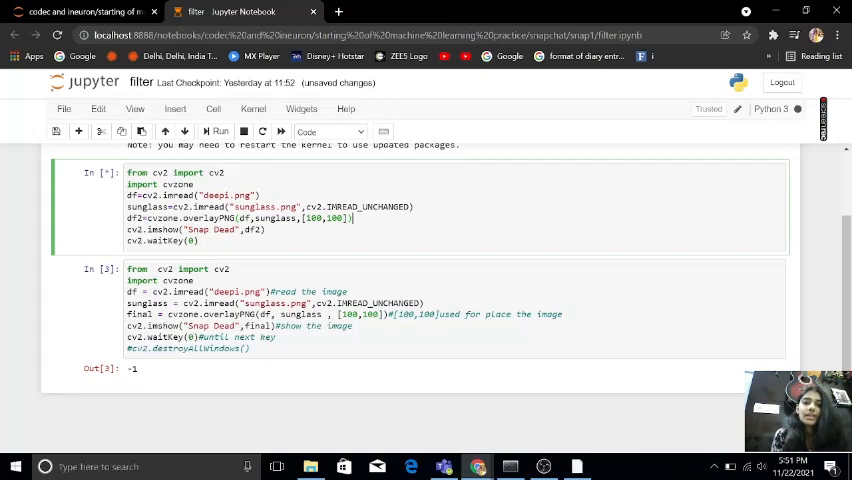
Change the overlay file to sta.png and run the cell to show stars at [100,100].
left_click(216, 132)
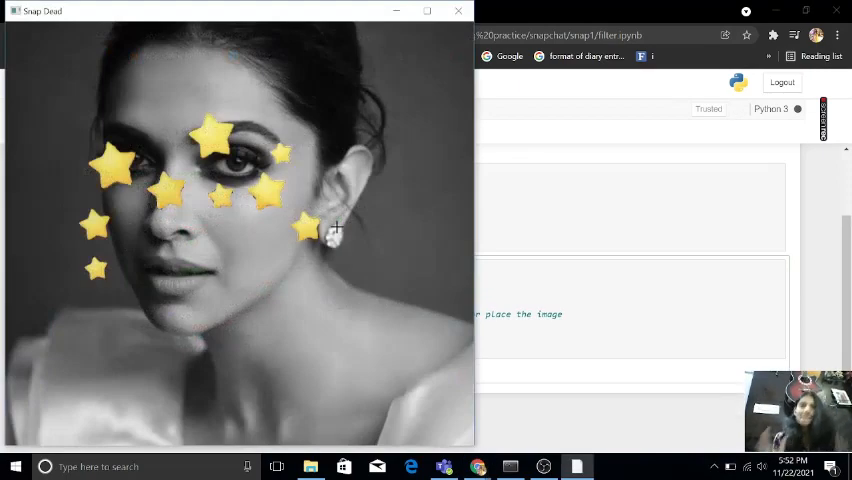
mouse_move(348, 24)
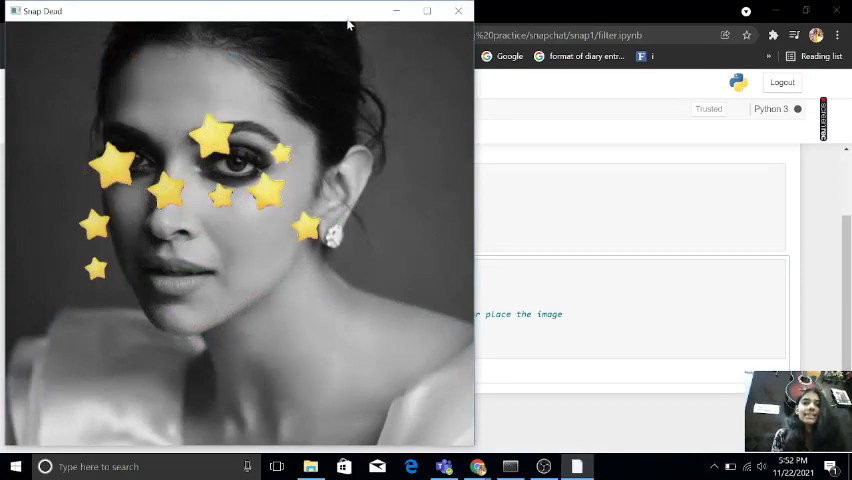
Close the Snap Dead star preview to return to the notebook code.
left_click(458, 12)
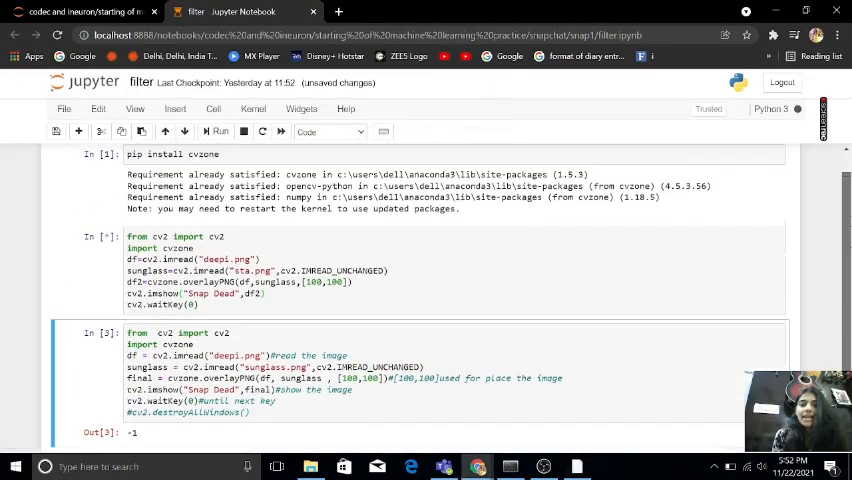